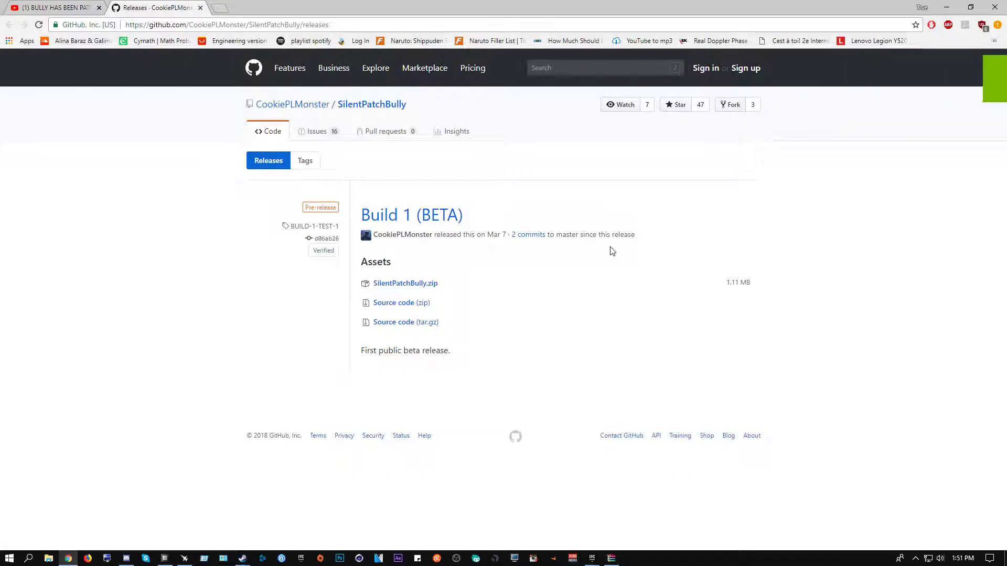
mouse_move(602, 261)
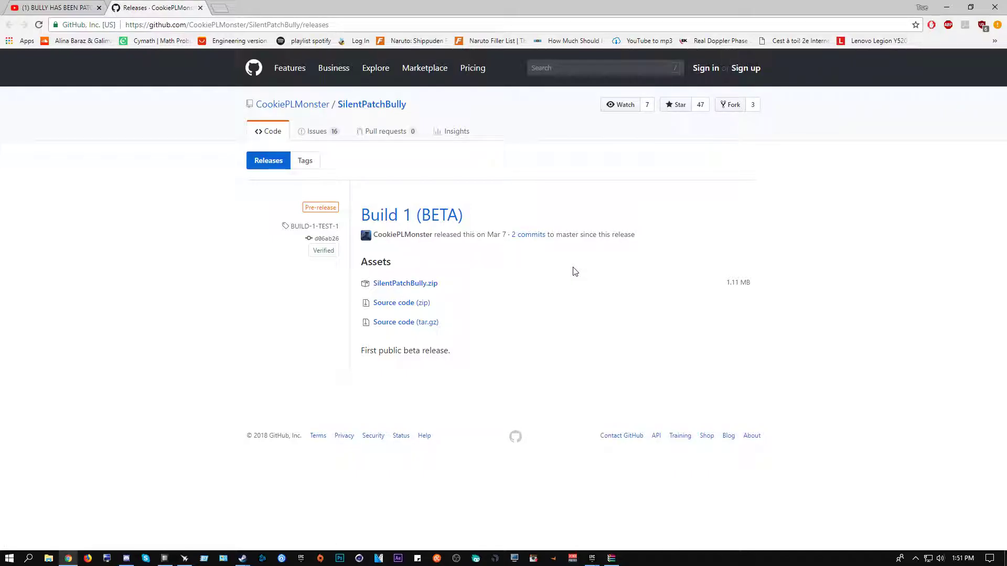
mouse_move(216, 304)
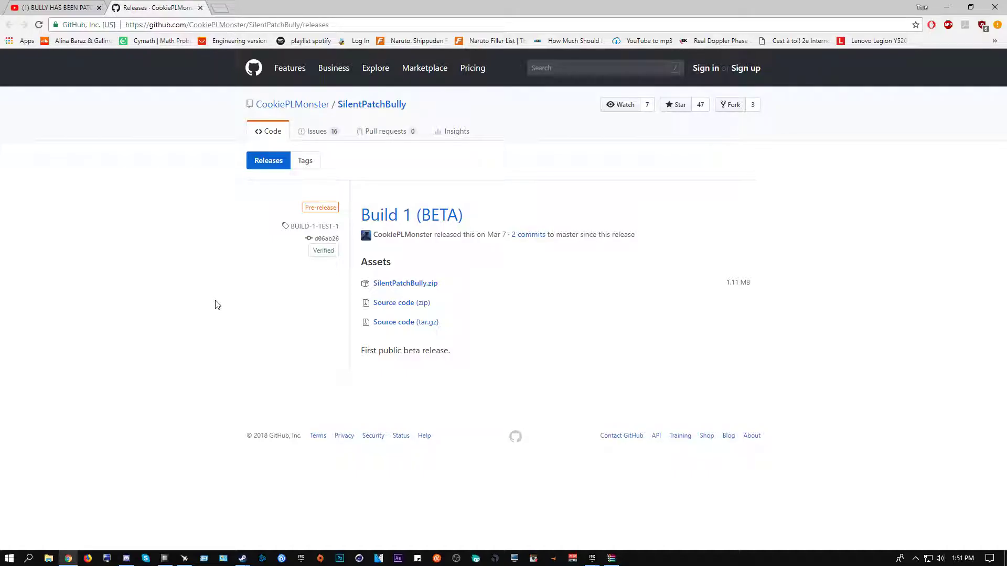
mouse_move(208, 286)
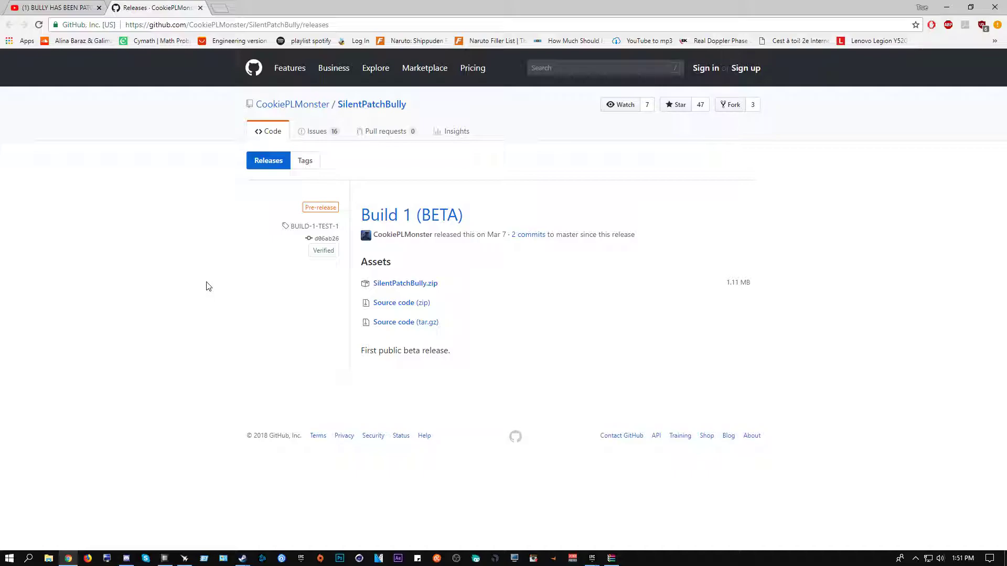
mouse_move(49, 4)
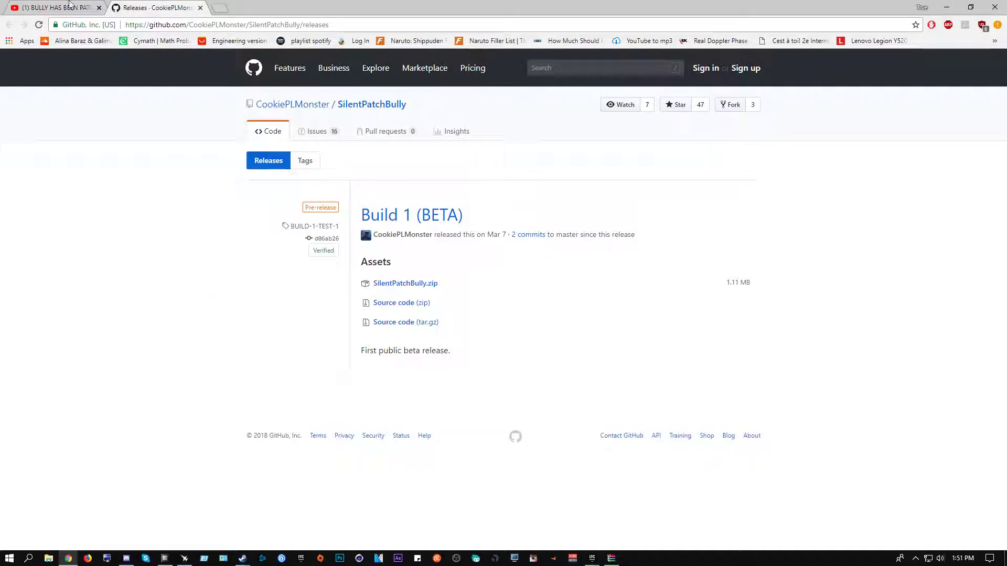
mouse_move(46, 5)
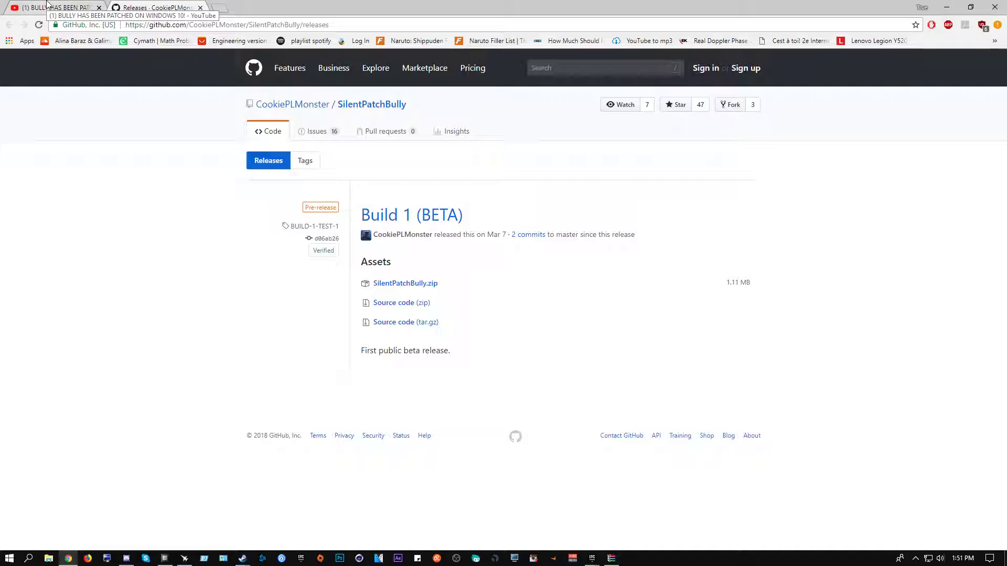
Step: Switch to the 'BULLY HAS BEEN PATCHED ON WINDOWS 10!' YouTube video tab
click(53, 7)
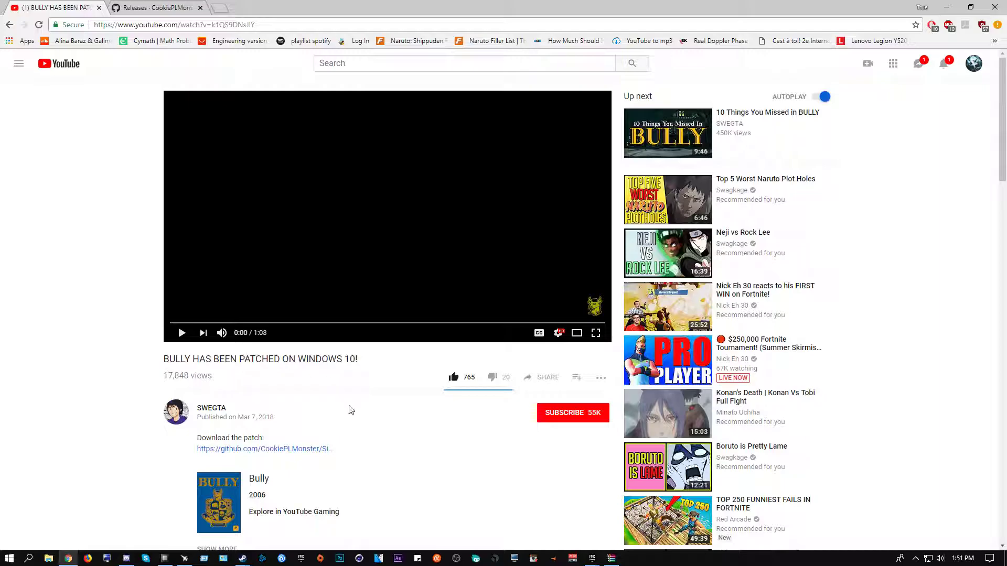
click(158, 8)
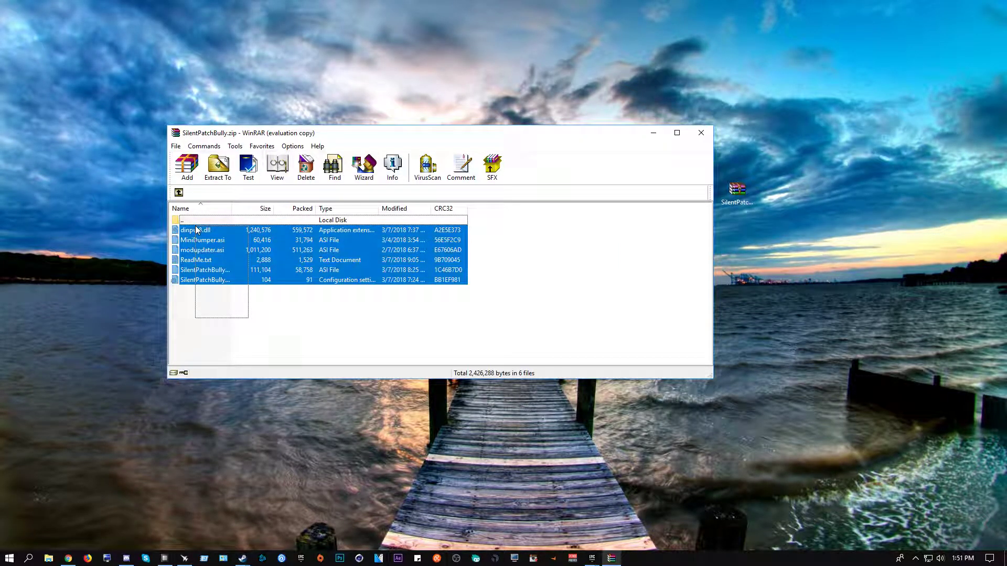
Step: Deselect the archive files in WinRAR and launch File Explorer from the taskbar
click(253, 340)
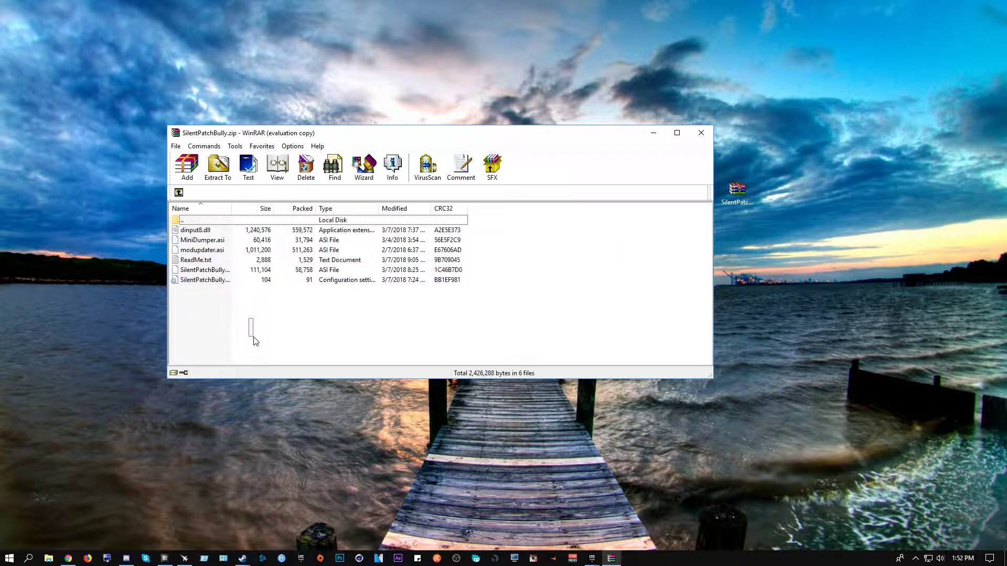
mouse_move(47, 558)
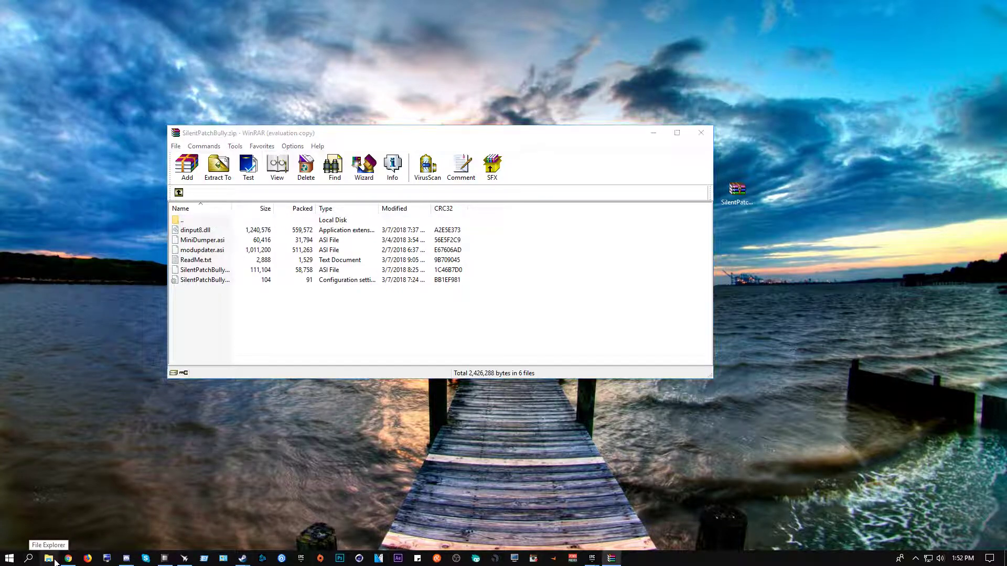
click(49, 559)
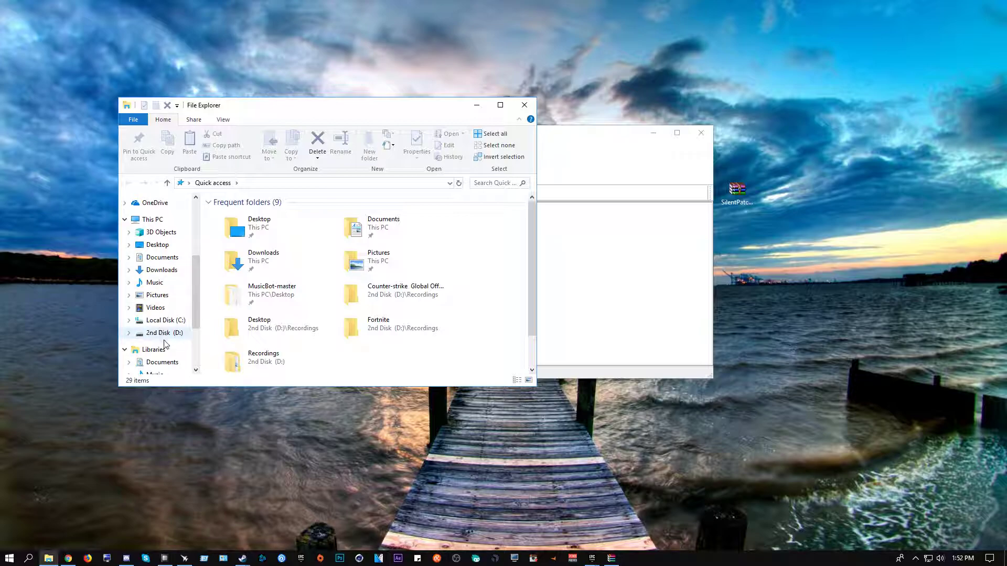
Step: Navigate to D:\Games\Bully Scholarship Edition in File Explorer
click(164, 333)
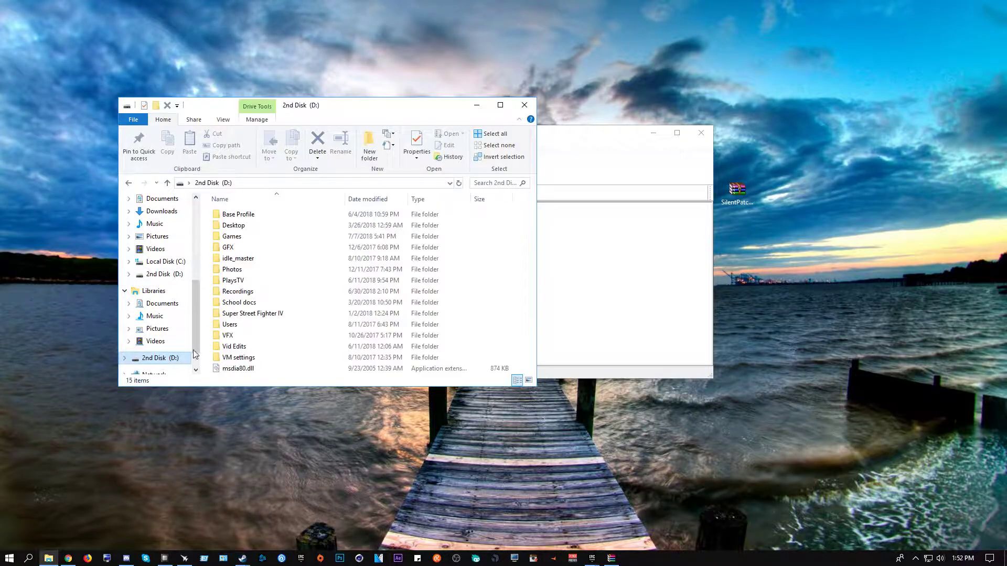
double_click(232, 235)
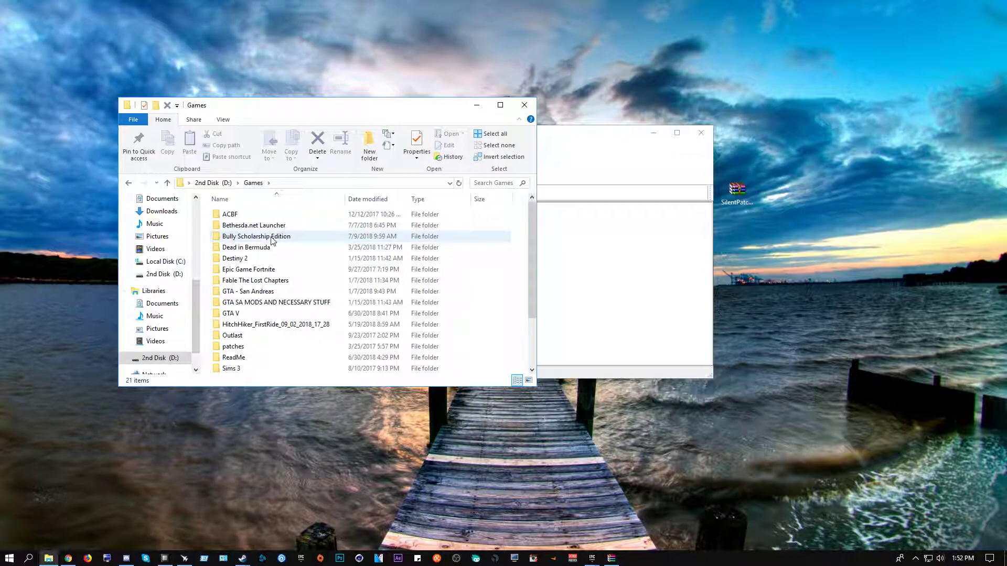
double_click(256, 236)
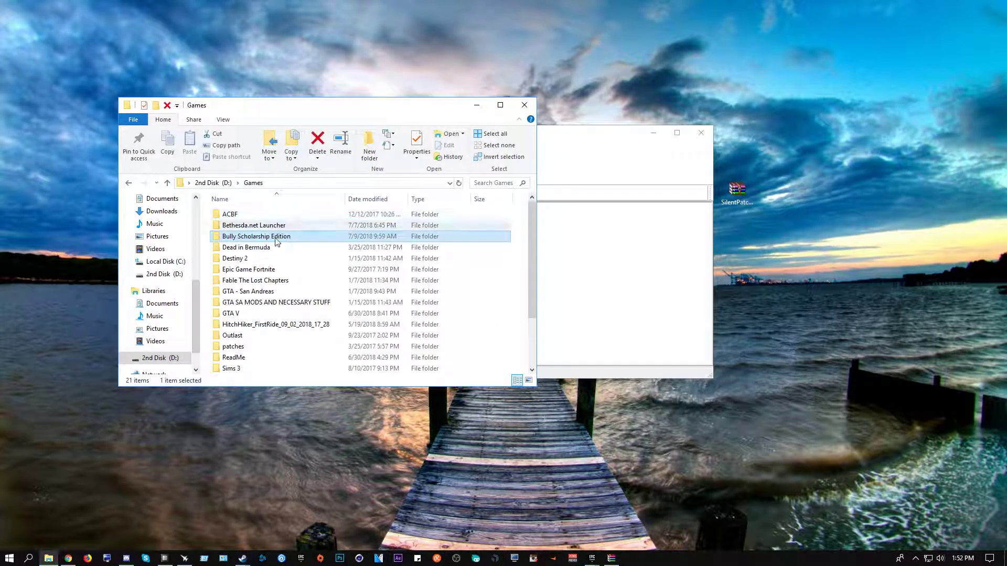
double_click(256, 237)
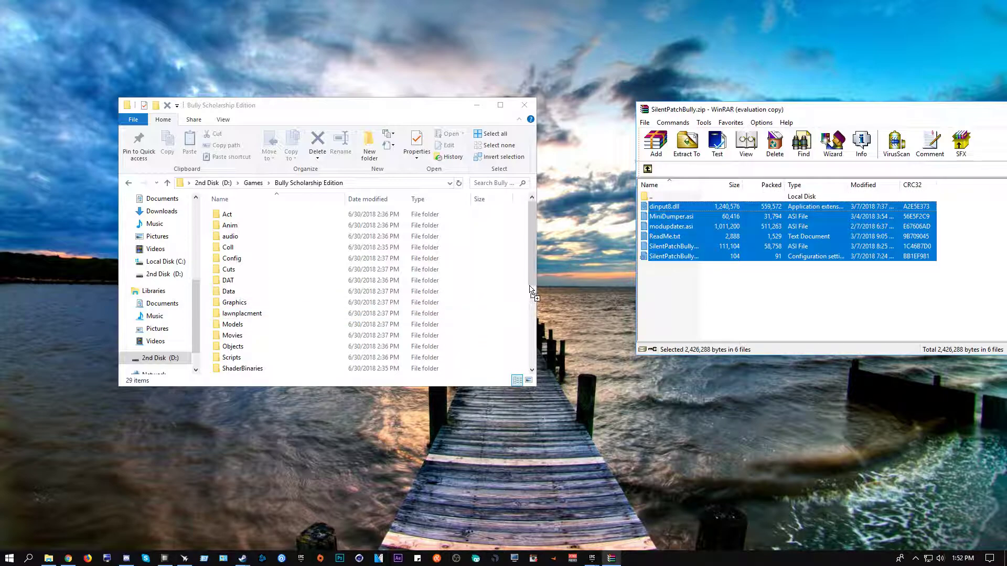
mouse_move(542, 247)
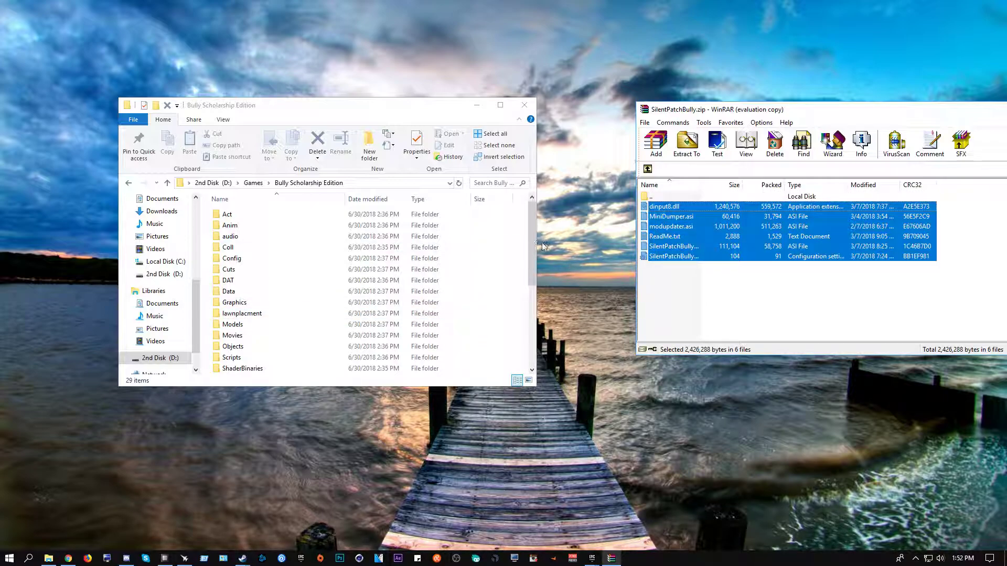
Step: Scroll the Bully Scholarship Edition folder after dropping in the six SilentPatchBully files
scroll(down, 3)
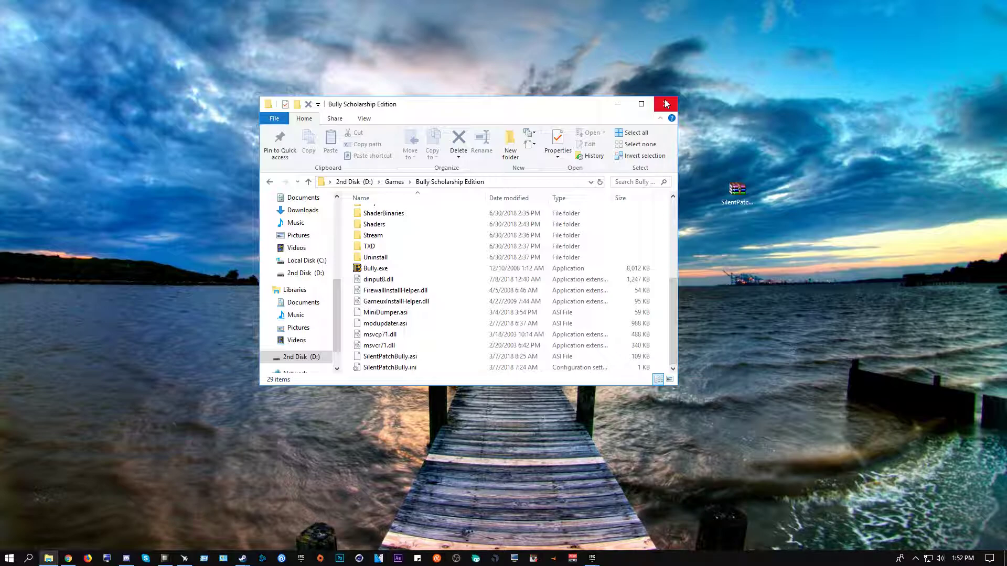
mouse_move(577, 109)
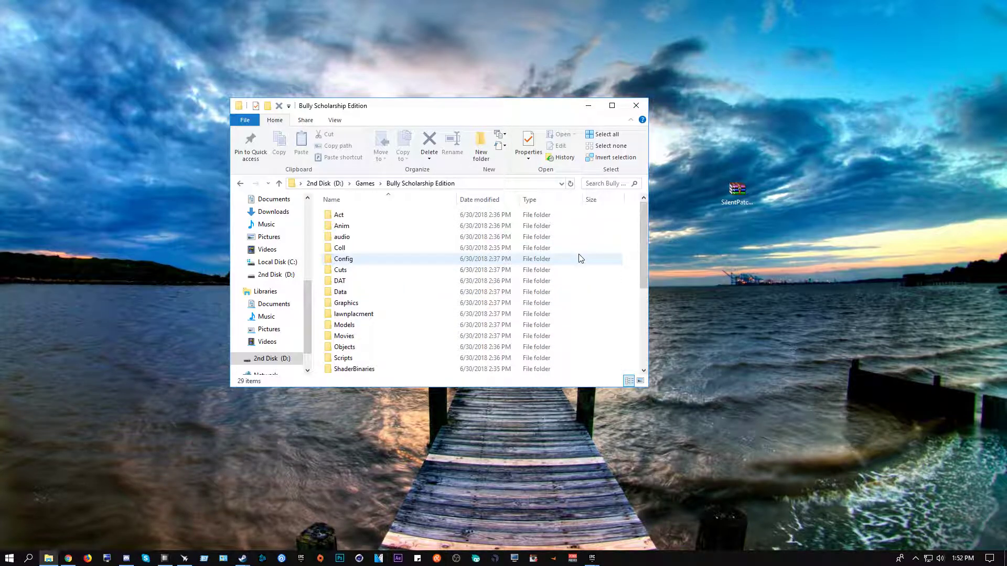
Step: Scroll to confirm SilentPatchBully.asi and .ini are present, then close File Explorer
scroll(down, 3)
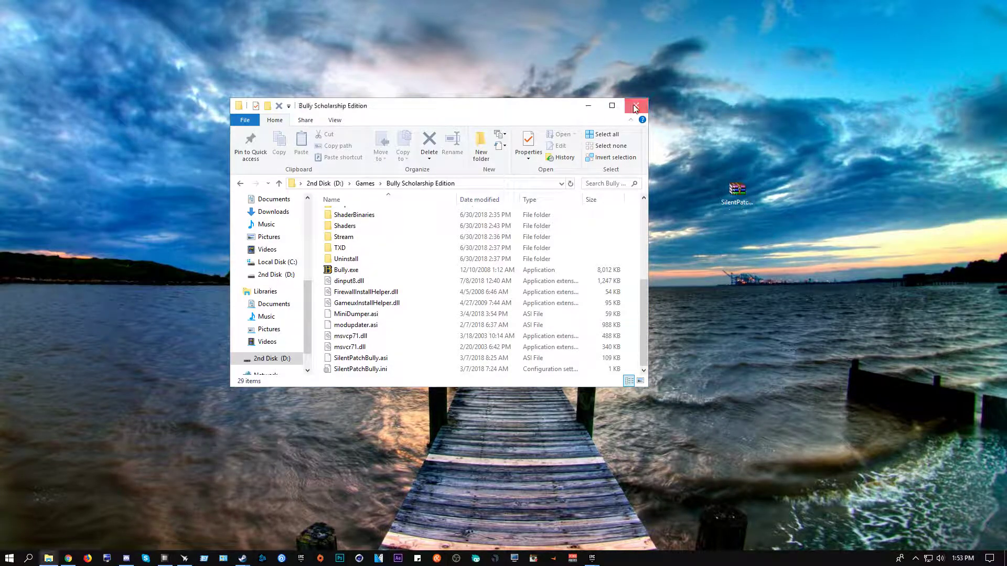
click(635, 106)
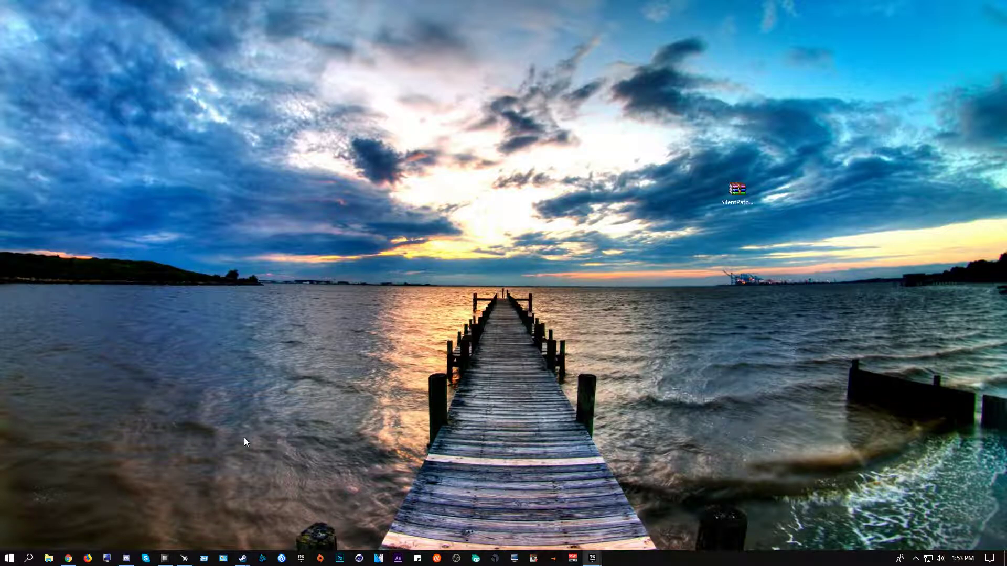
mouse_move(656, 561)
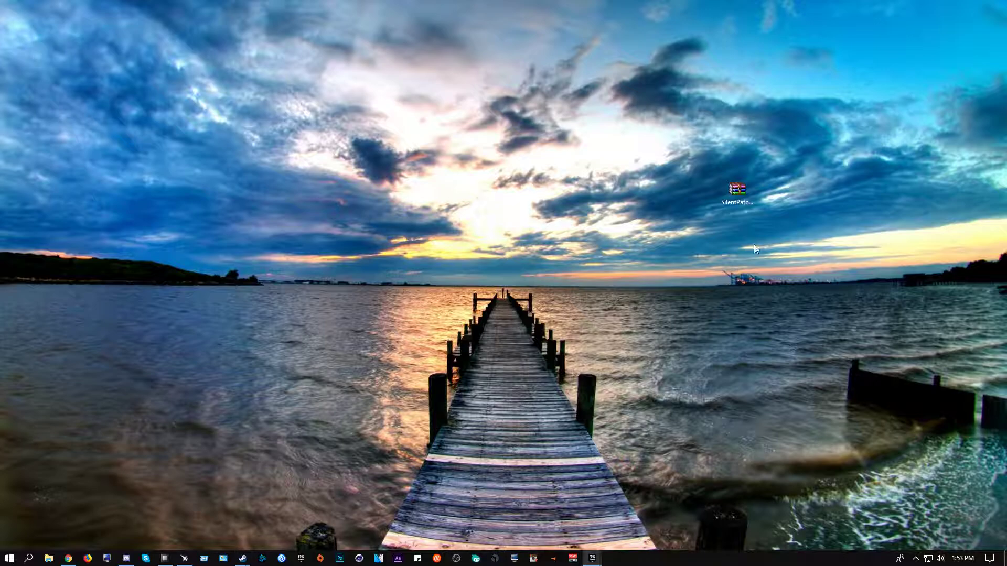
Step: Drag the SilentPatchBully.zip icon nearer the desktop centre
drag(737, 187, 577, 233)
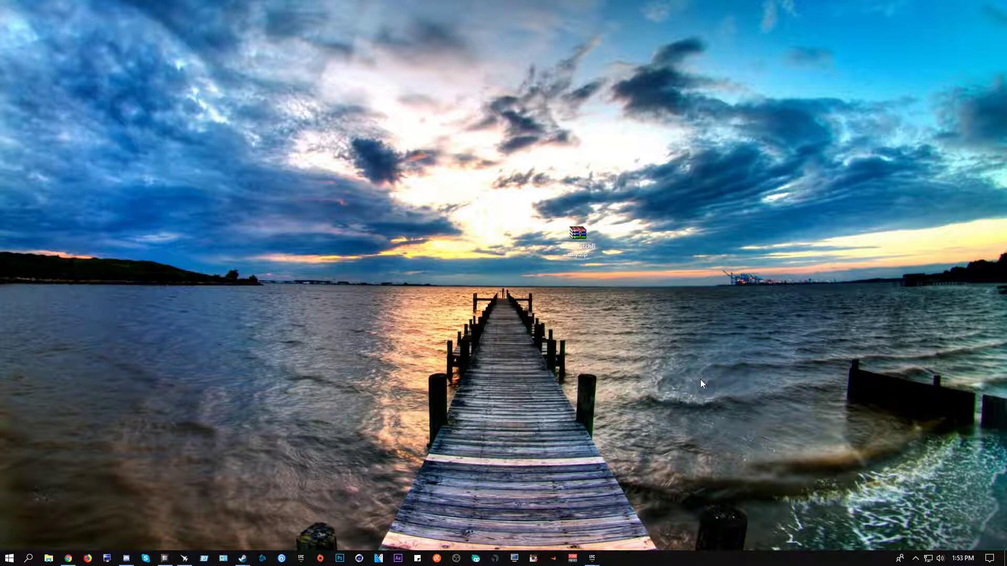